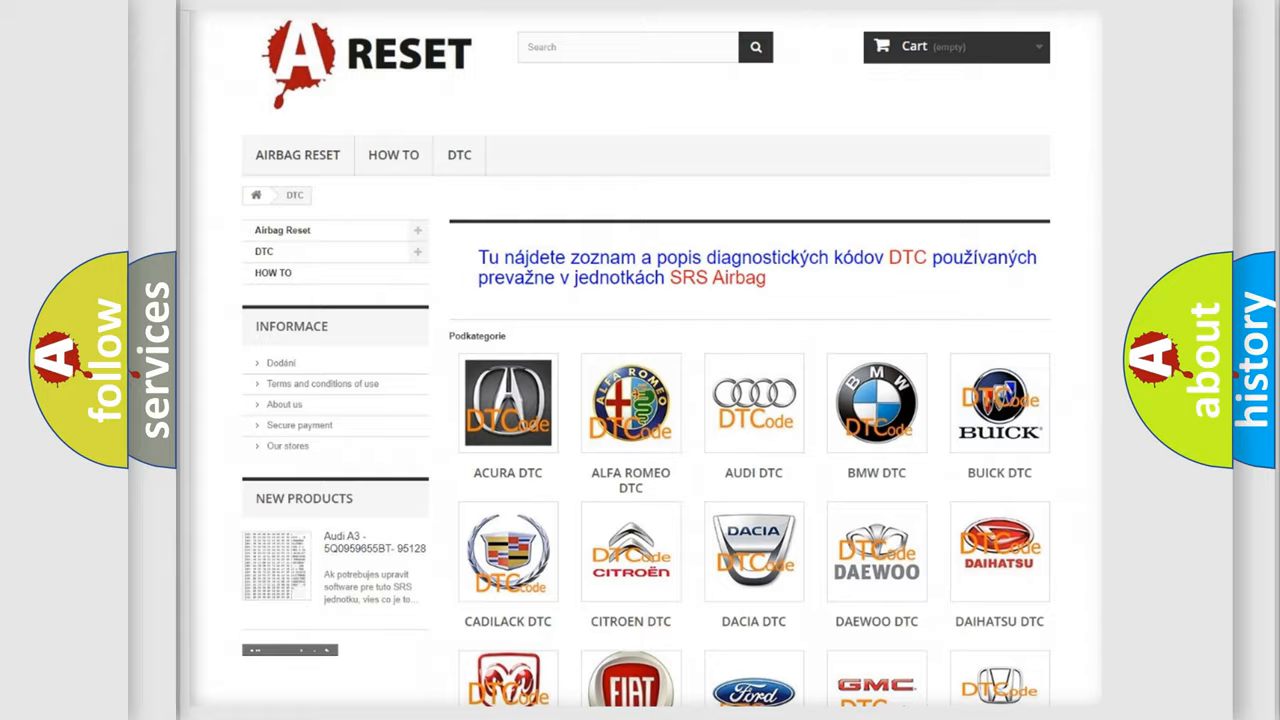
{"action": "scroll", "scroll_direction": "down", "scroll_amount": 3}
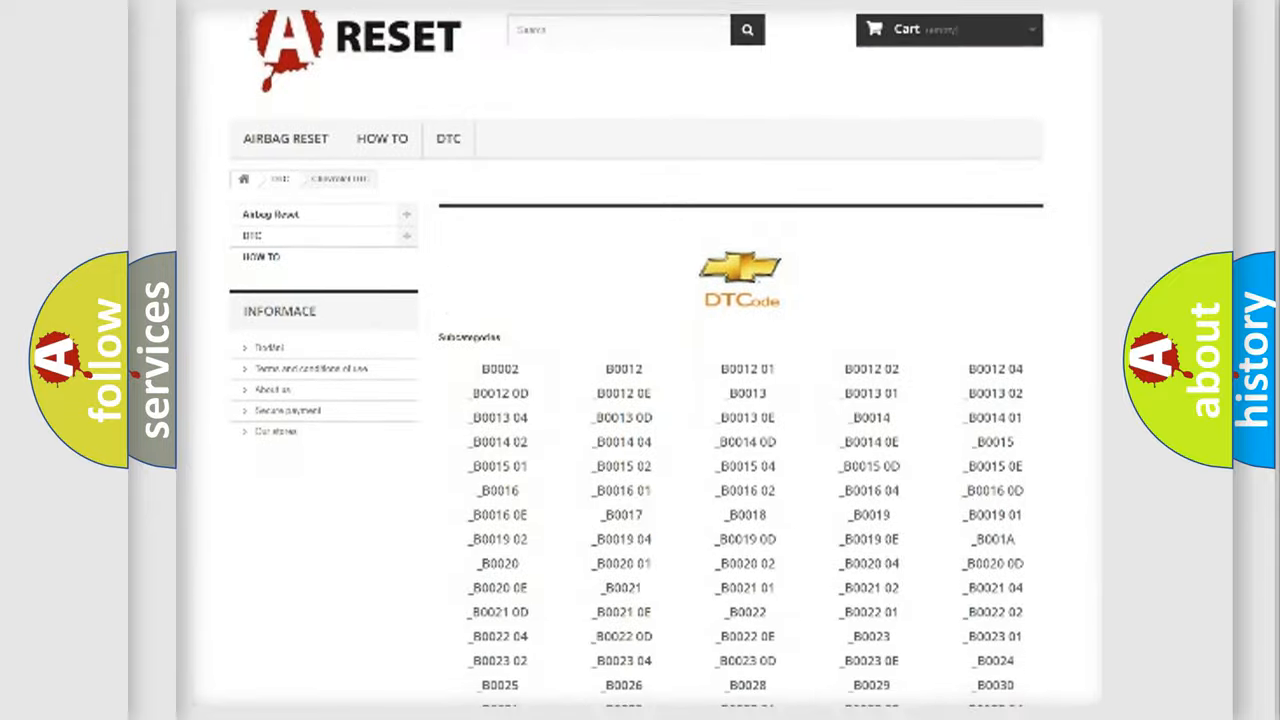
{"action": "scroll", "scroll_direction": "down", "scroll_amount": 3}
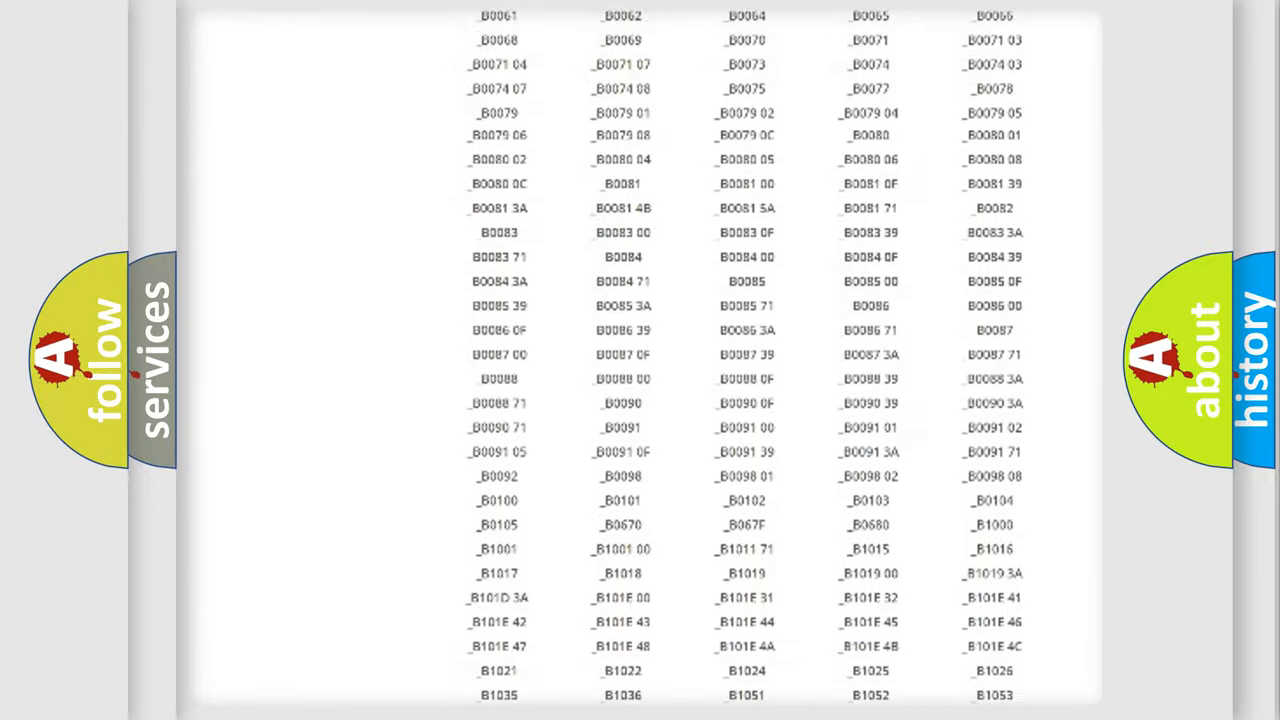
{"action": "scroll", "scroll_direction": "up", "scroll_amount": 3}
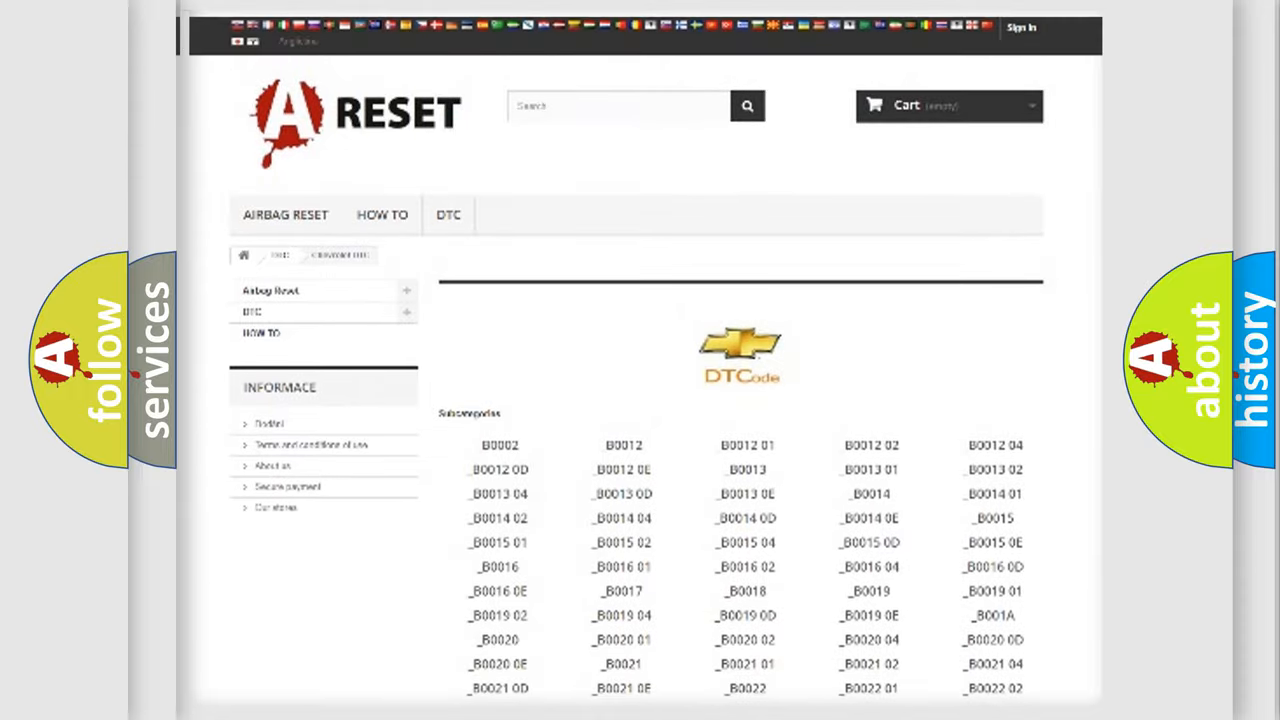